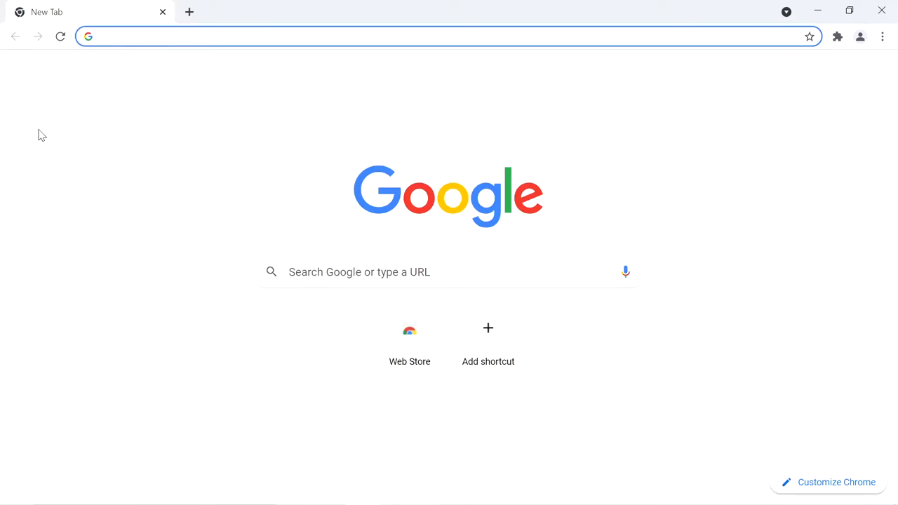
Go to the RCSB PDB homepage at rcsb.org via the address bar
{"action": "type", "text": "rcsb"}
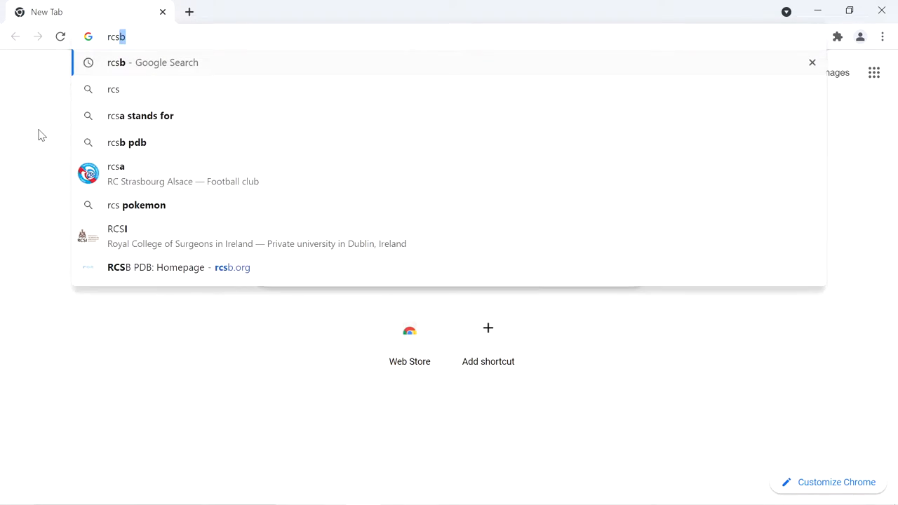
{"action": "left_click", "coordinate": [178, 267]}
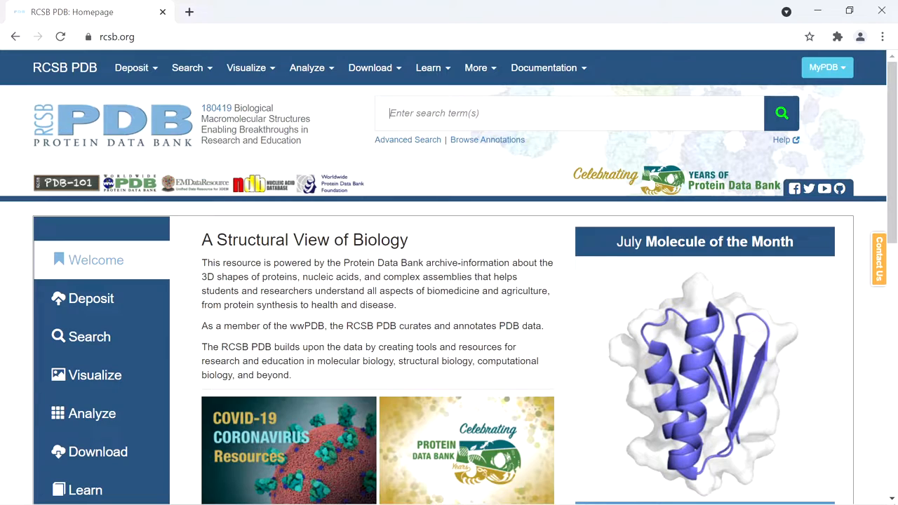
Discard the 'cox2' query and run a full-text search for 'cyclooxygenase'
{"action": "type", "text": "cox2"}
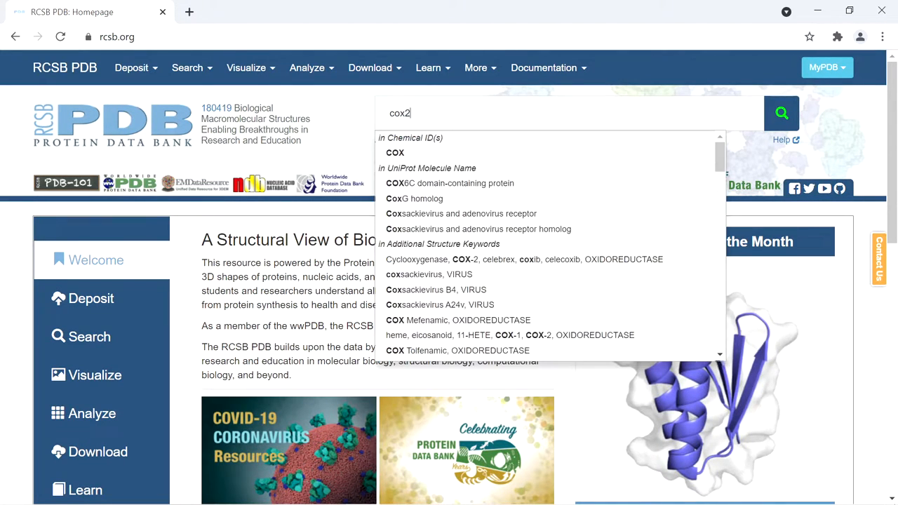
{"action": "left_click", "coordinate": [476, 68]}
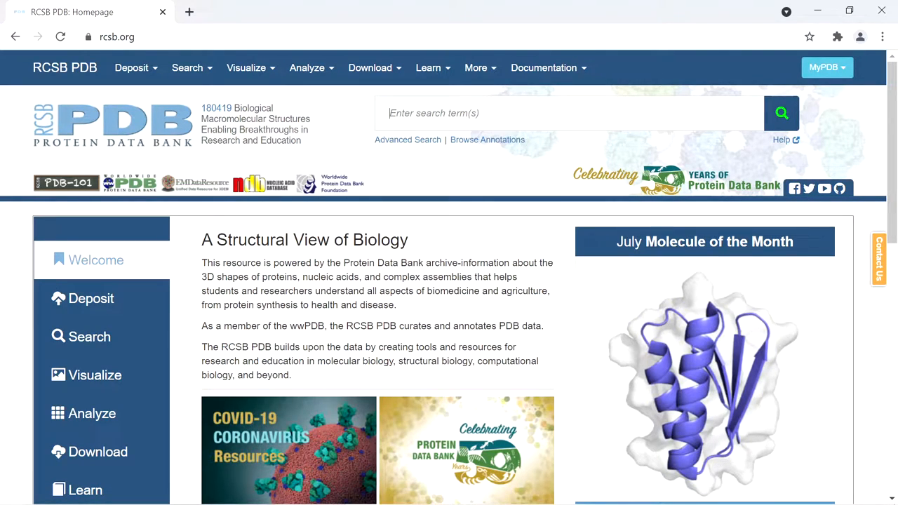
{"action": "type", "text": "cyclooxyge"}
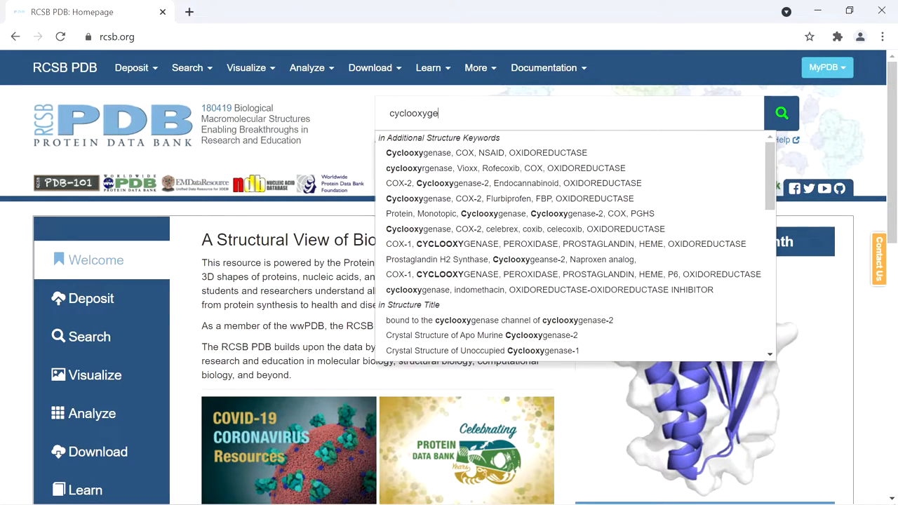
{"action": "type", "text": "nase"}
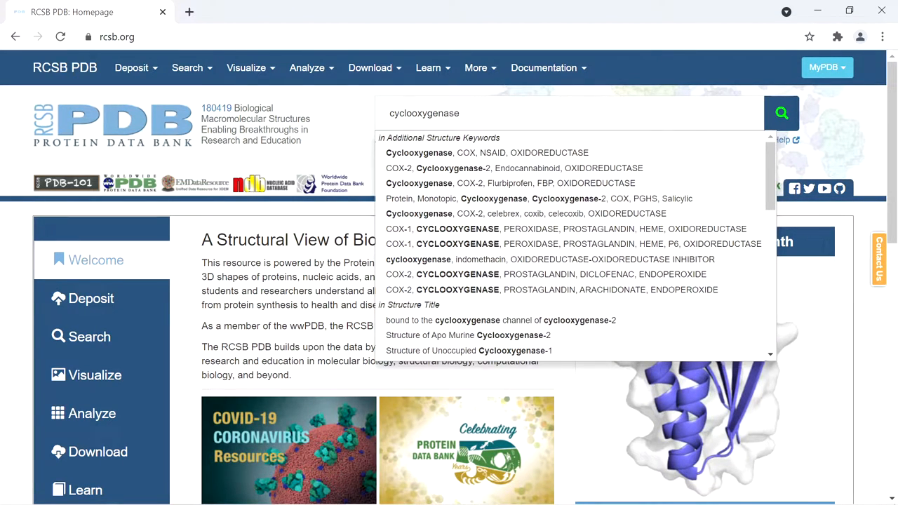
{"action": "left_click", "coordinate": [781, 113]}
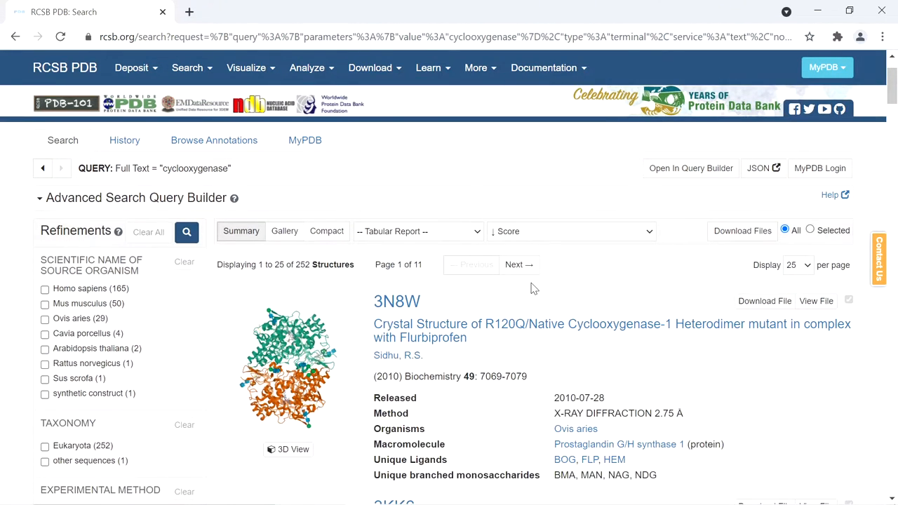
{"action": "scroll", "scroll_direction": "down", "scroll_amount": 3}
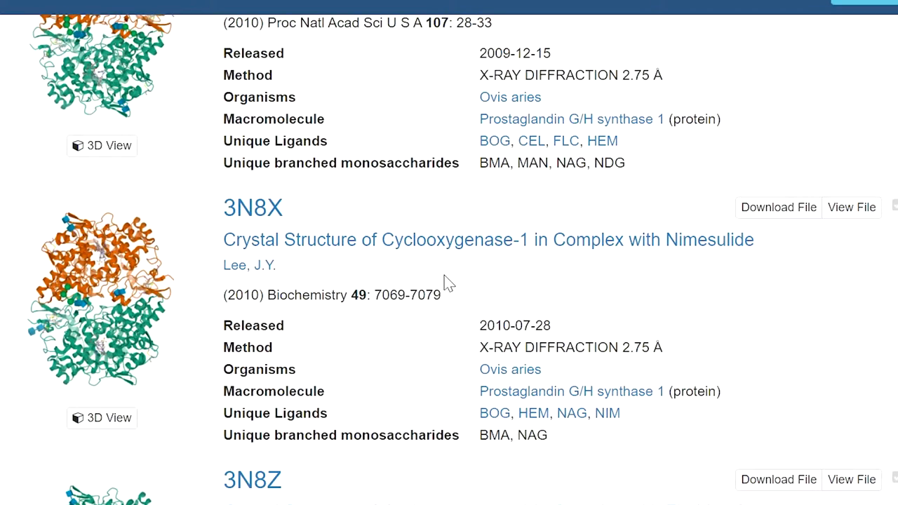
{"action": "scroll", "scroll_direction": "down", "scroll_amount": 3}
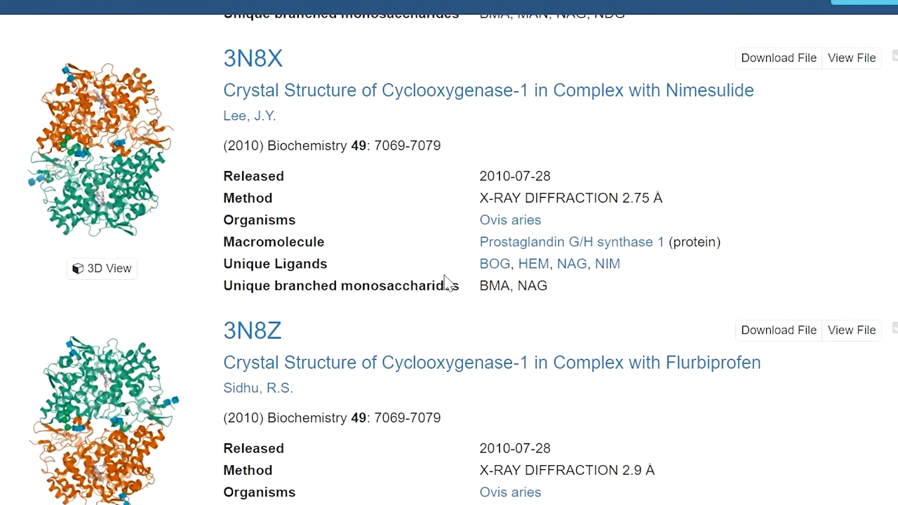
{"action": "scroll", "scroll_direction": "up", "scroll_amount": 3}
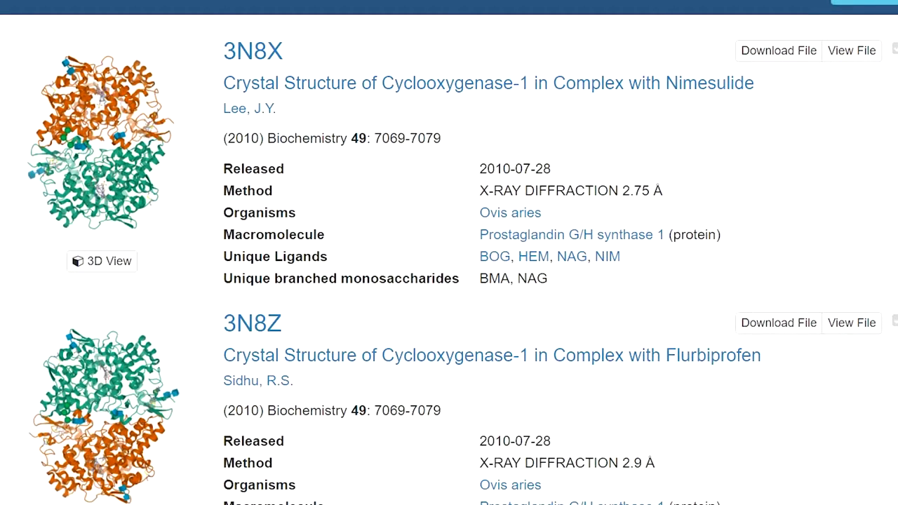
{"action": "scroll", "scroll_direction": "down", "scroll_amount": 3}
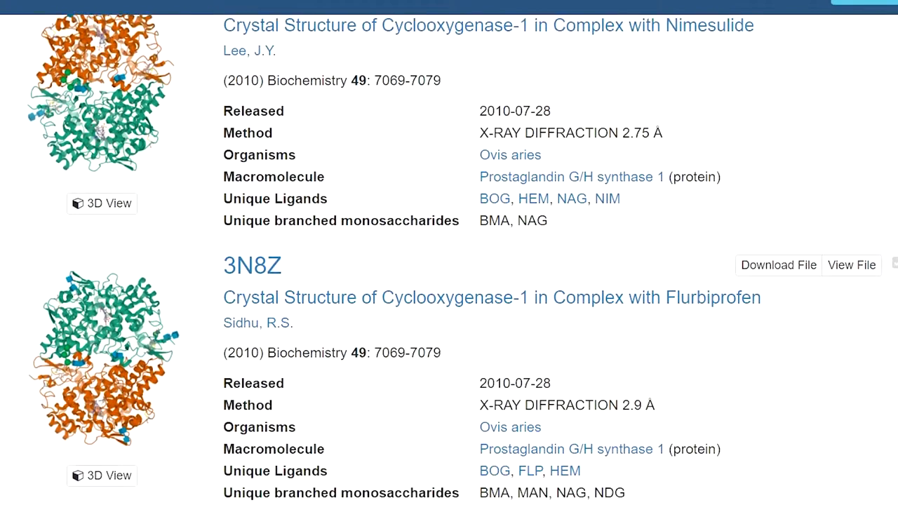
{"action": "scroll", "scroll_direction": "down", "scroll_amount": 3}
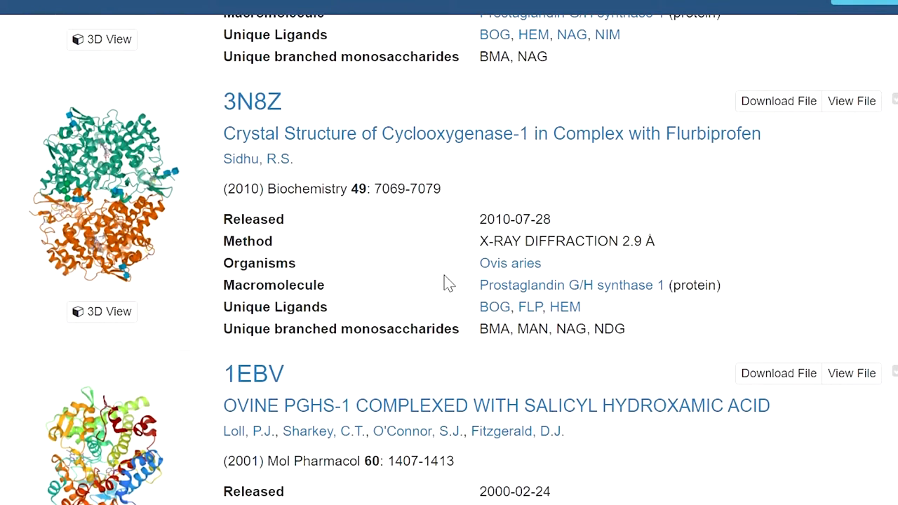
{"action": "scroll", "scroll_direction": "down", "scroll_amount": 3}
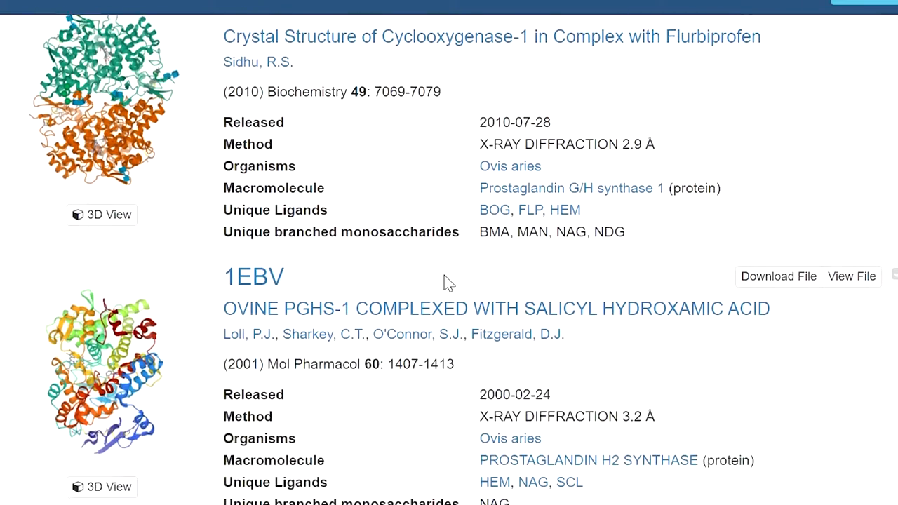
{"action": "left_click", "coordinate": [246, 68]}
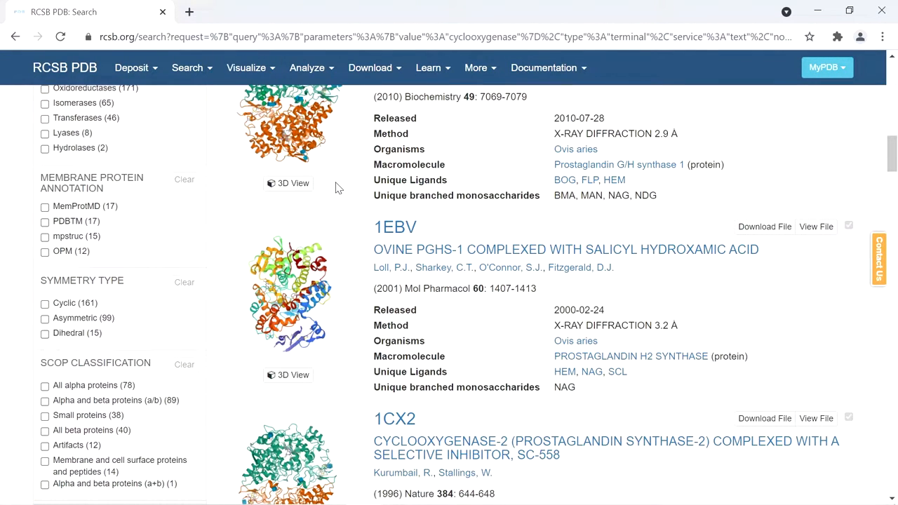
Open uniprot.org in a new browser tab
{"action": "left_click", "coordinate": [356, 12]}
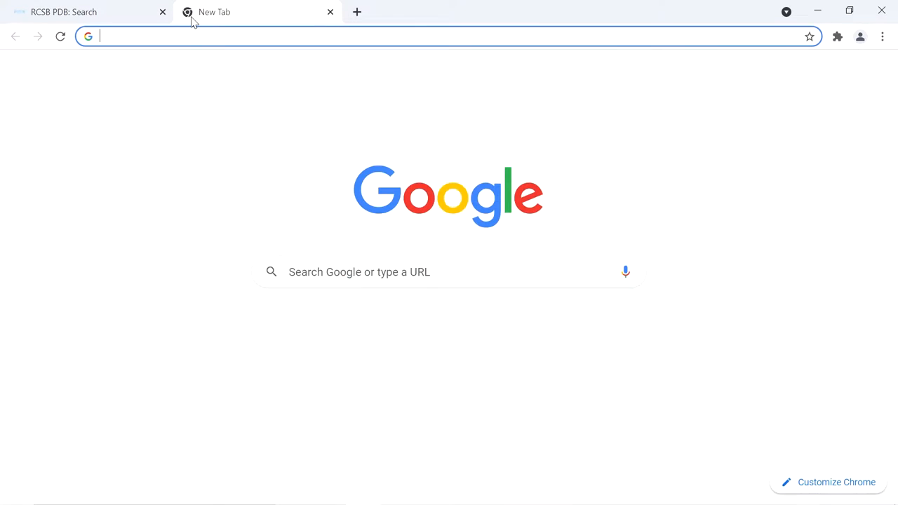
{"action": "type", "text": "uniprot"}
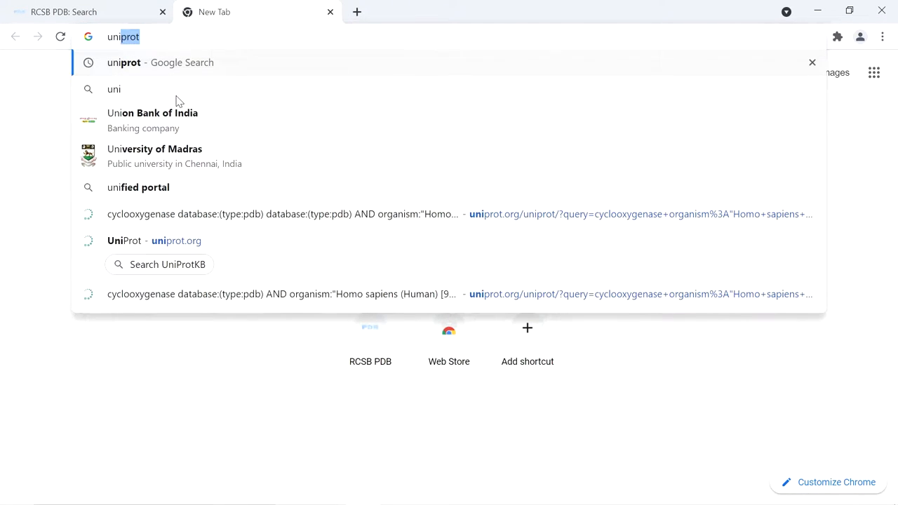
{"action": "left_click", "coordinate": [124, 241]}
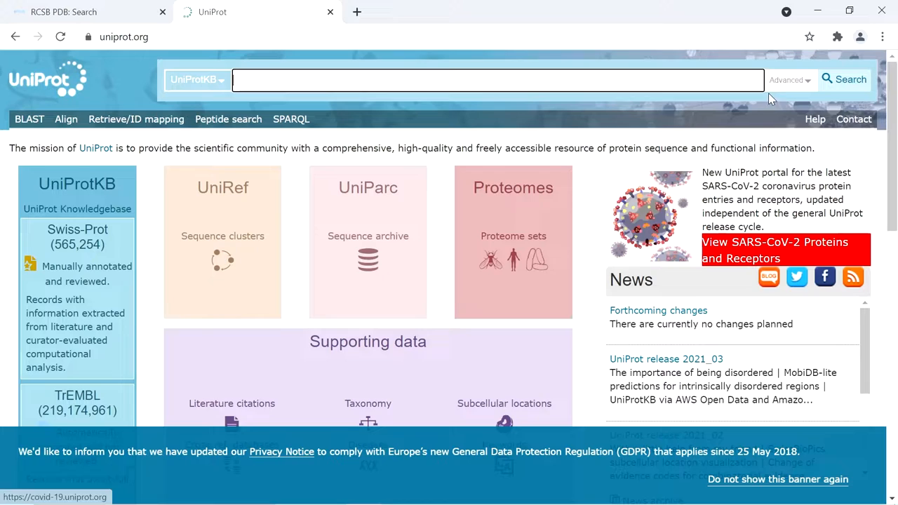
Start an advanced UniProtKB search with 'cyclooxygenase' as the first term
{"action": "left_click", "coordinate": [786, 79]}
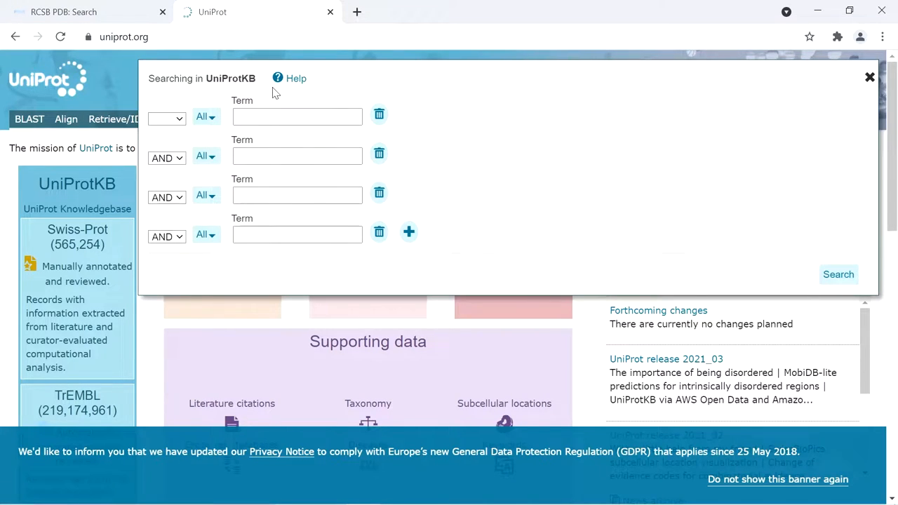
{"action": "mouse_move", "coordinate": [261, 132]}
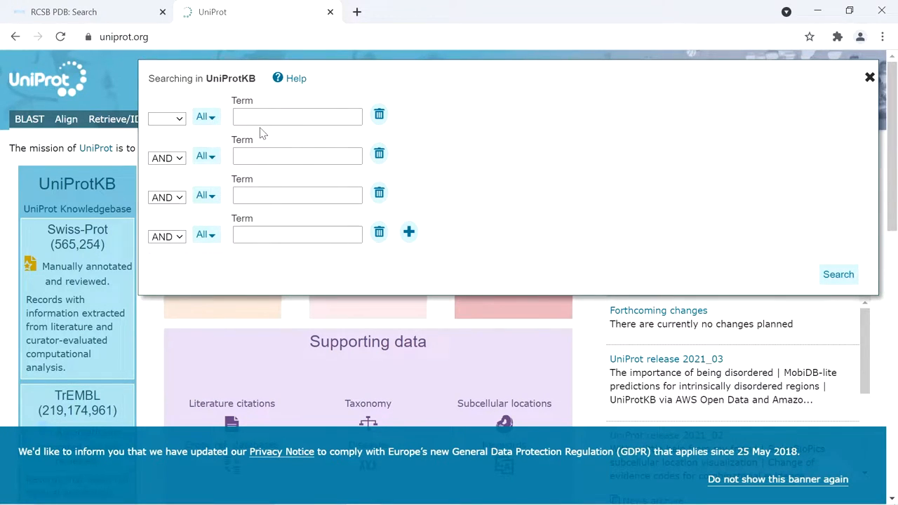
{"action": "type", "text": "cyclooxygenase"}
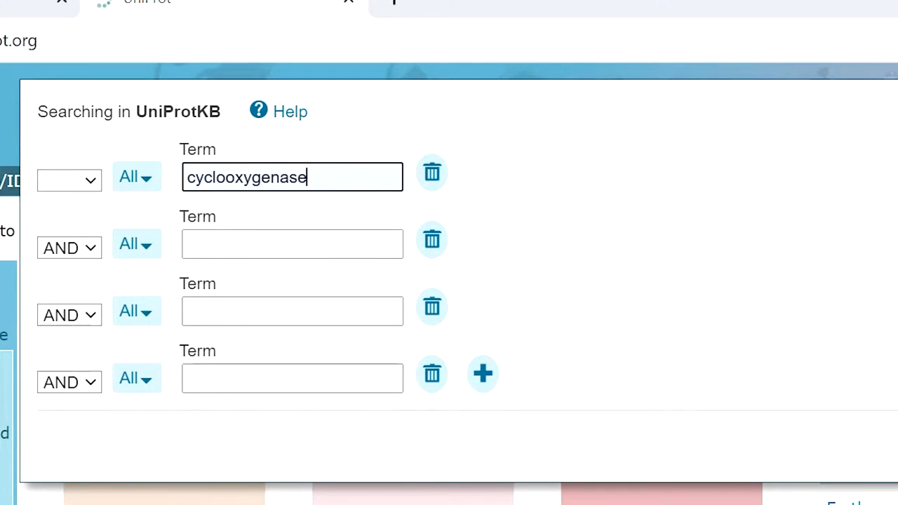
{"action": "left_click", "coordinate": [291, 243]}
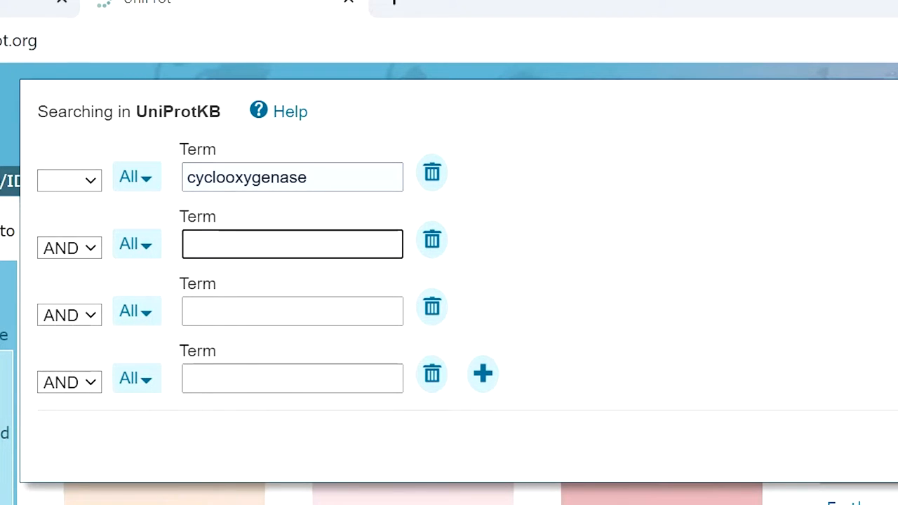
{"action": "mouse_move", "coordinate": [123, 223]}
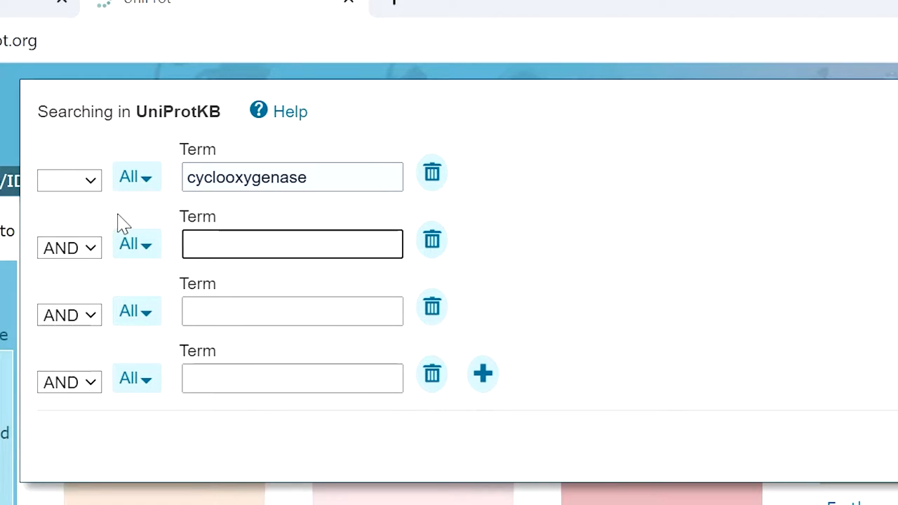
Set the second row to Organism [OS] with 'homo sa' for Homo sapiens (Human)
{"action": "left_click", "coordinate": [136, 243]}
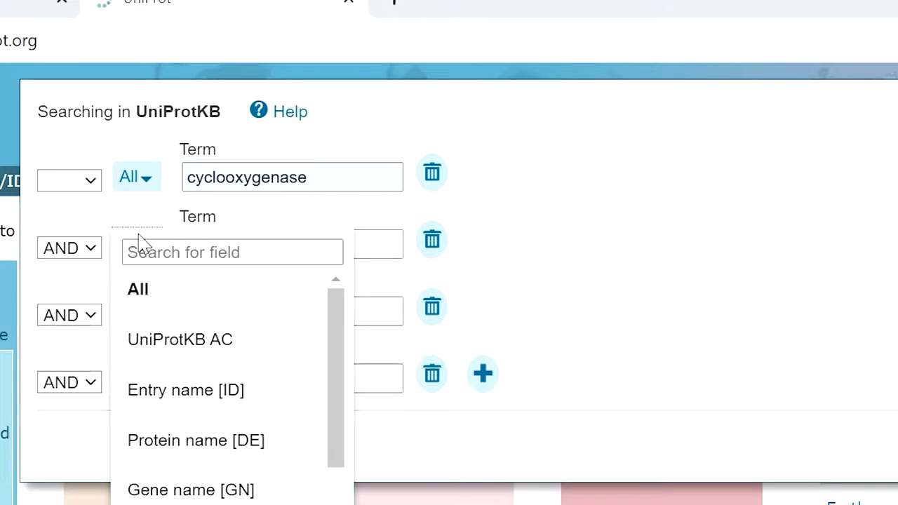
{"action": "type", "text": "o"}
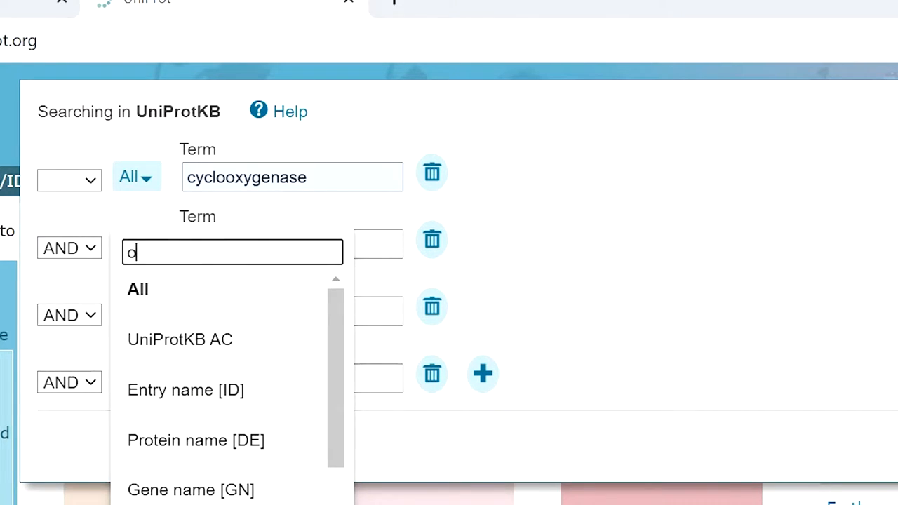
{"action": "type", "text": "rga"}
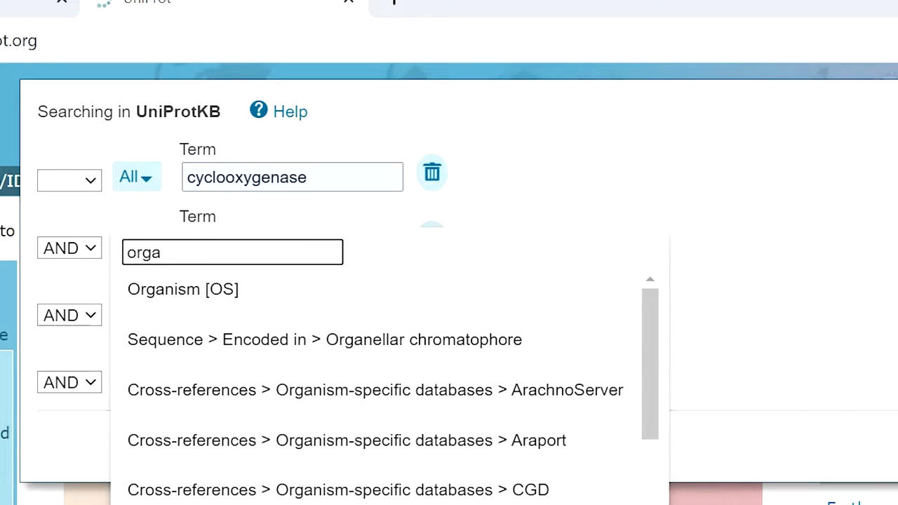
{"action": "left_click", "coordinate": [182, 289]}
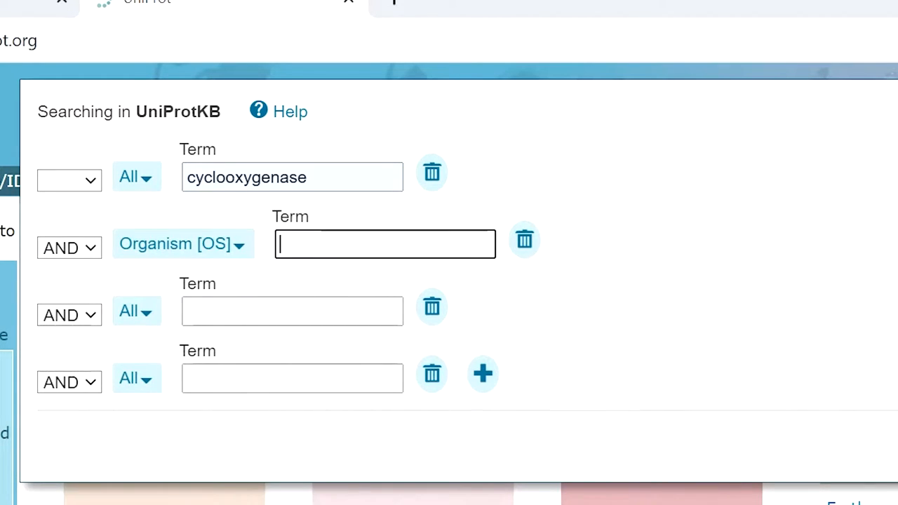
{"action": "type", "text": "homo"}
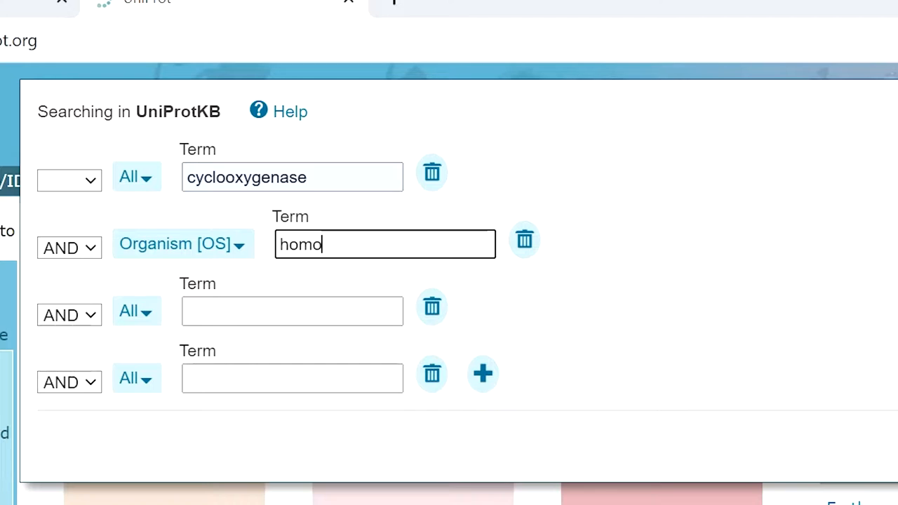
{"action": "type", "text": "sapiens (Human) [960"}
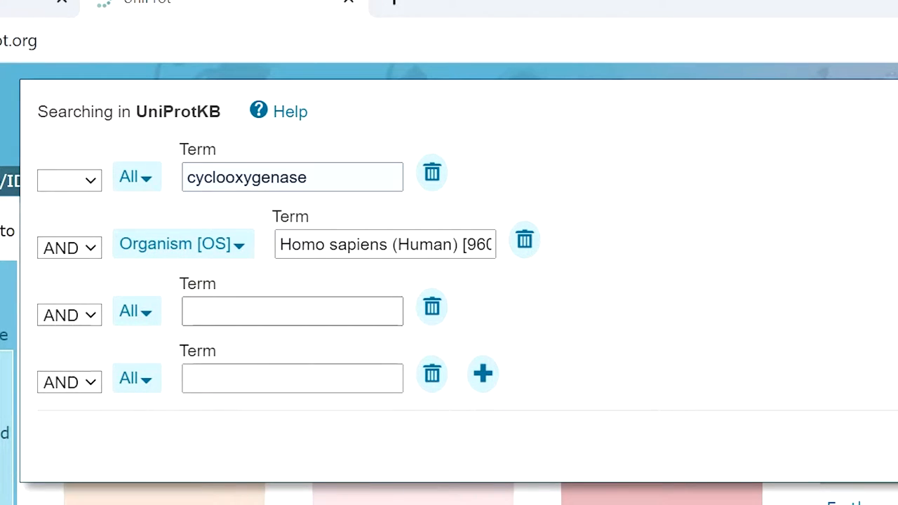
{"action": "left_click", "coordinate": [136, 314]}
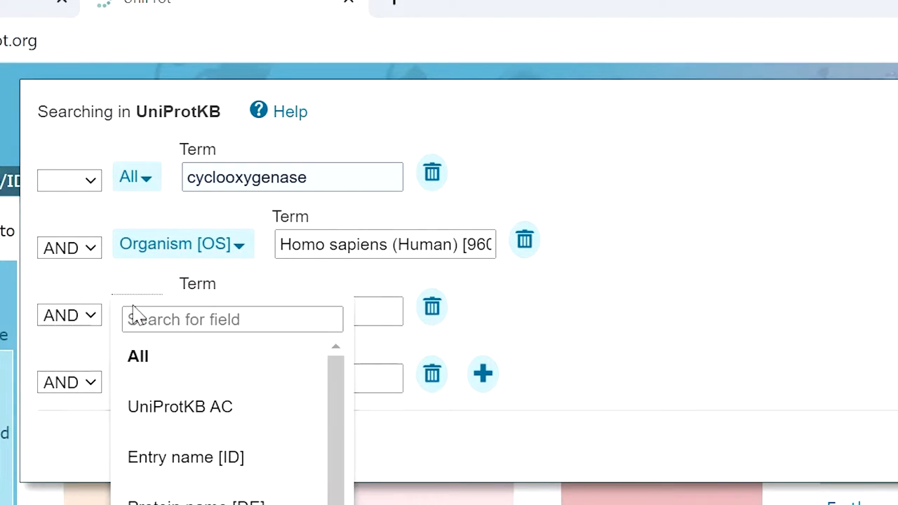
Set the third row's field to Structure > 3D structure available
{"action": "type", "text": "st"}
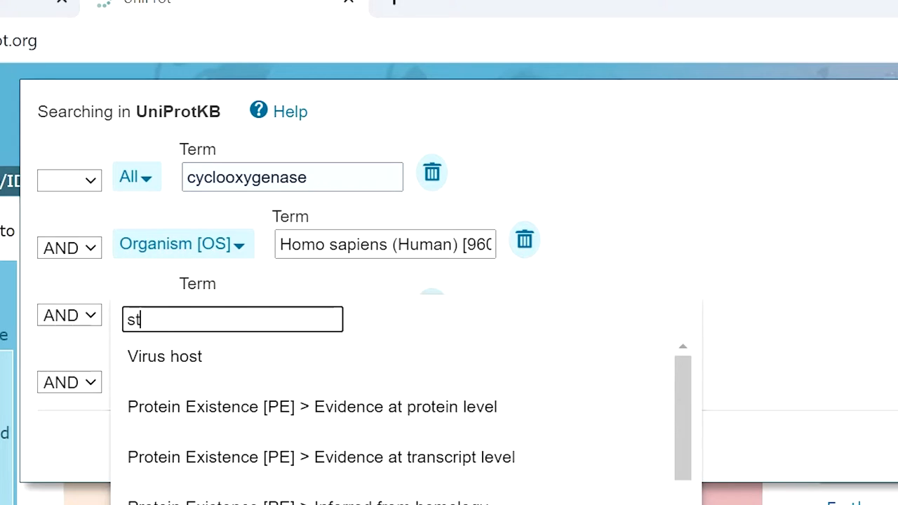
{"action": "type", "text": "ru"}
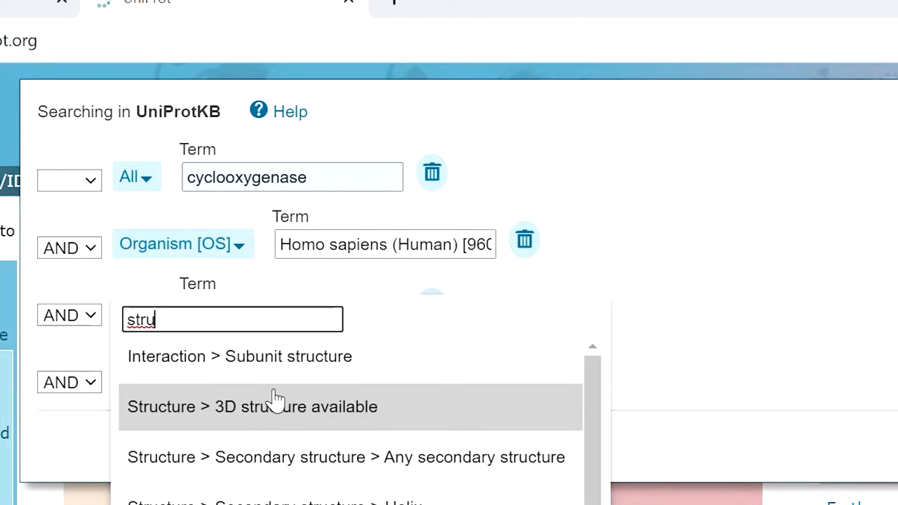
{"action": "left_click", "coordinate": [251, 406]}
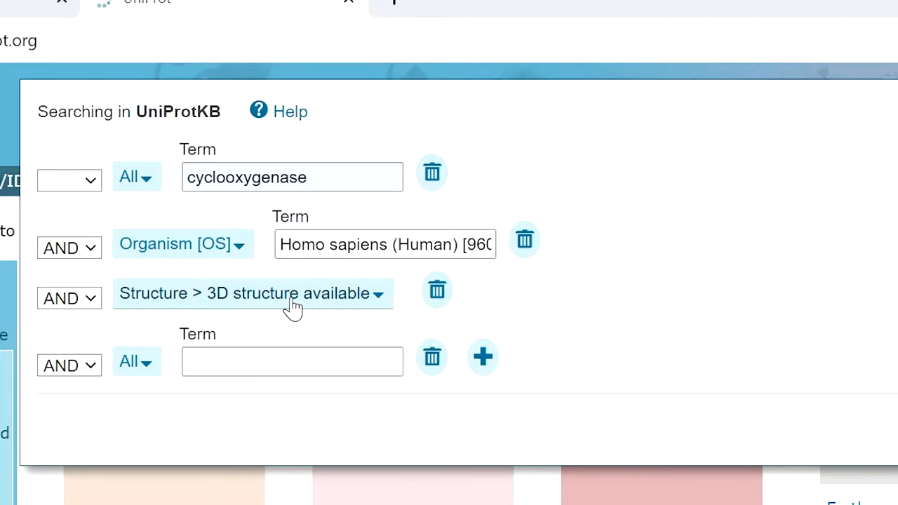
{"action": "left_click", "coordinate": [291, 361]}
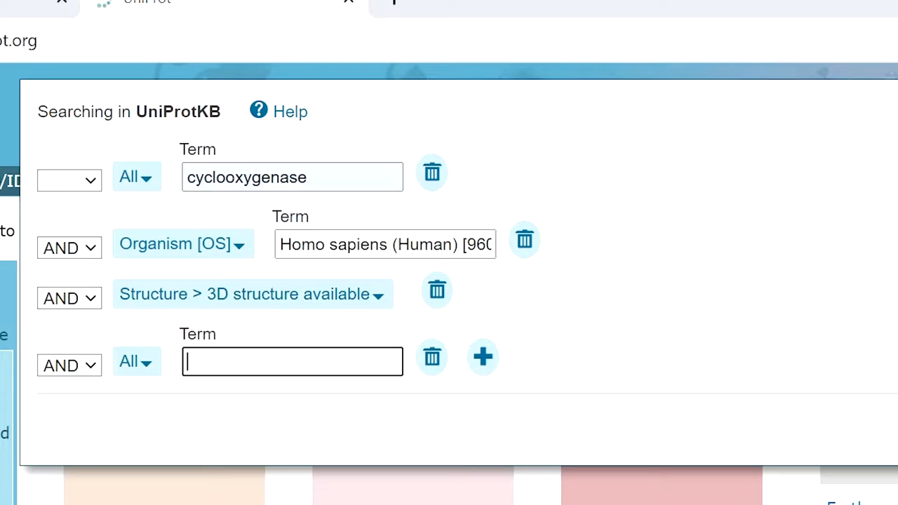
Require a Cross-references > PDB entry in row four and submit the search
{"action": "left_click", "coordinate": [136, 365]}
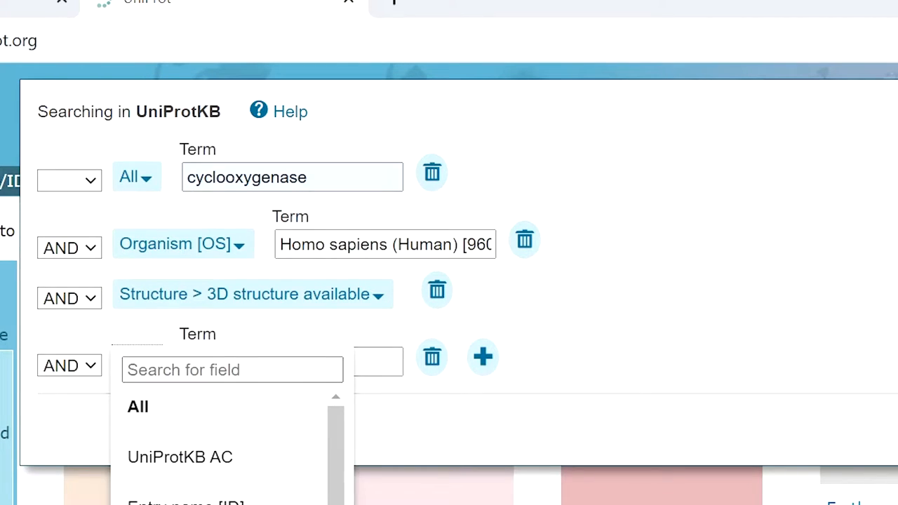
{"action": "type", "text": "p"}
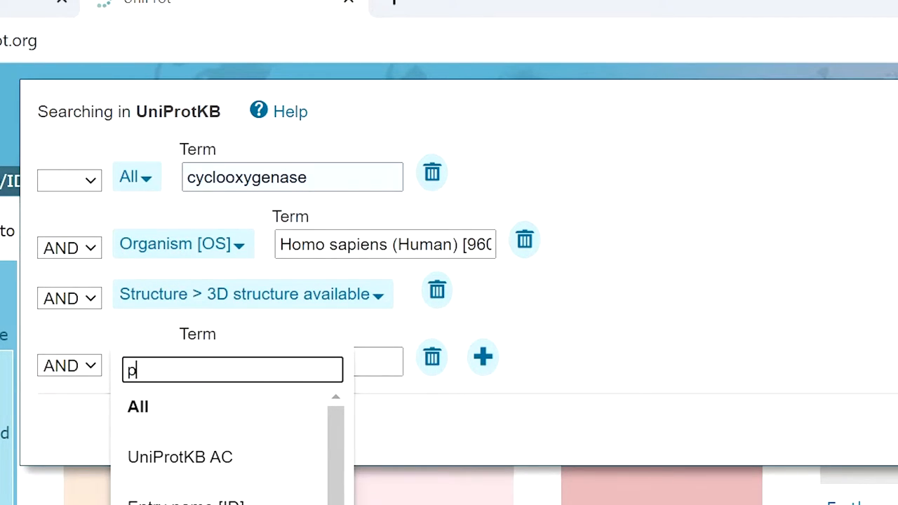
{"action": "type", "text": "db"}
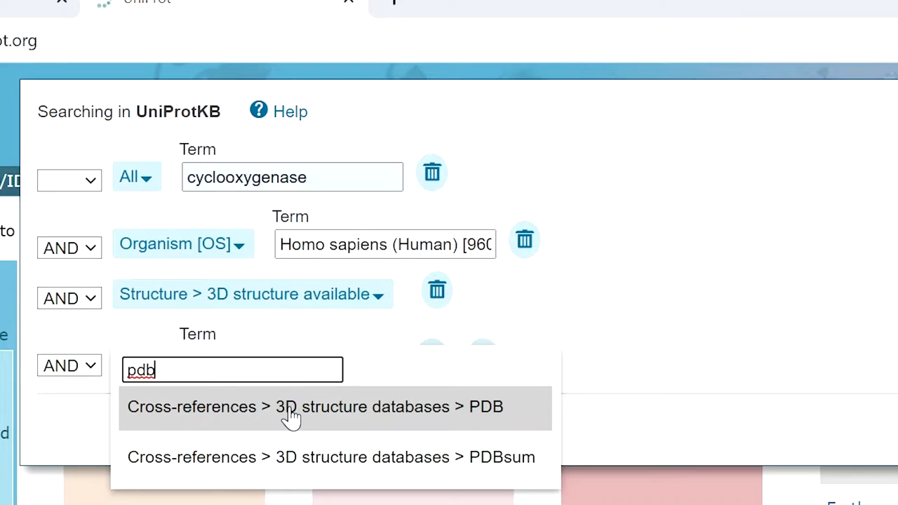
{"action": "mouse_move", "coordinate": [453, 421]}
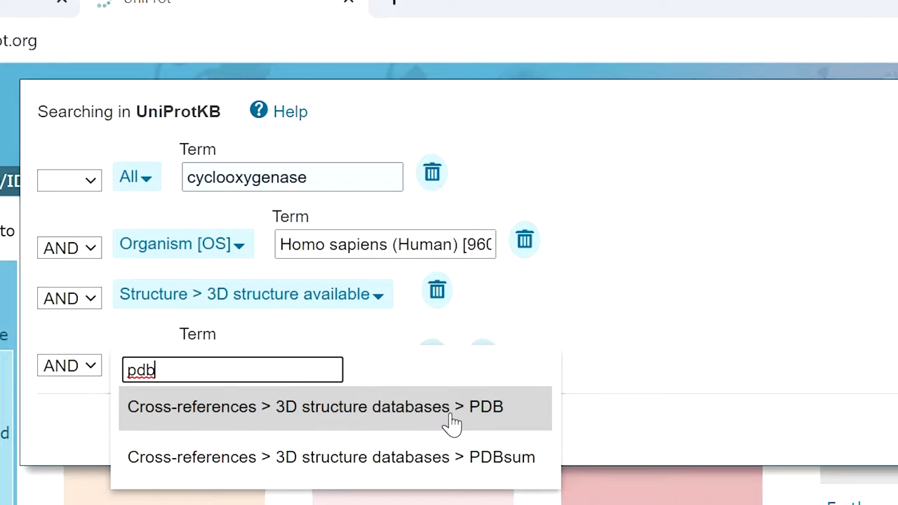
{"action": "left_click", "coordinate": [314, 407]}
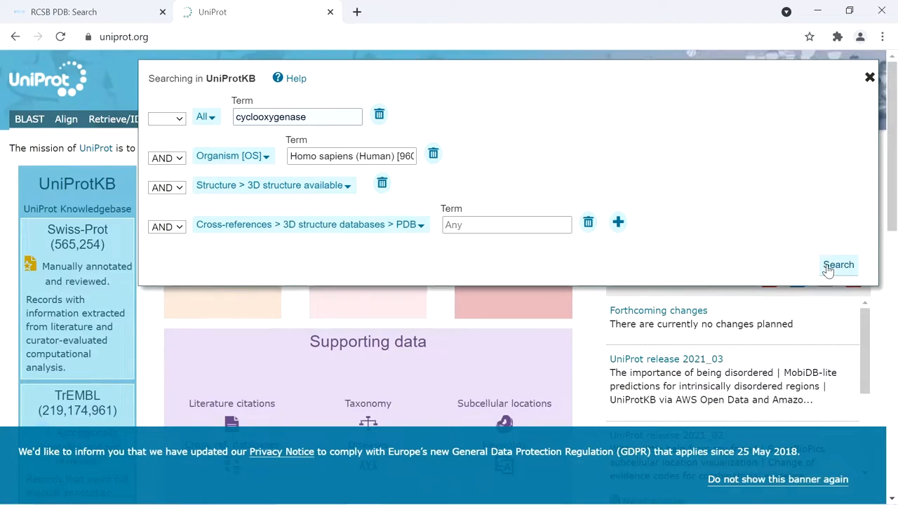
{"action": "left_click", "coordinate": [838, 265]}
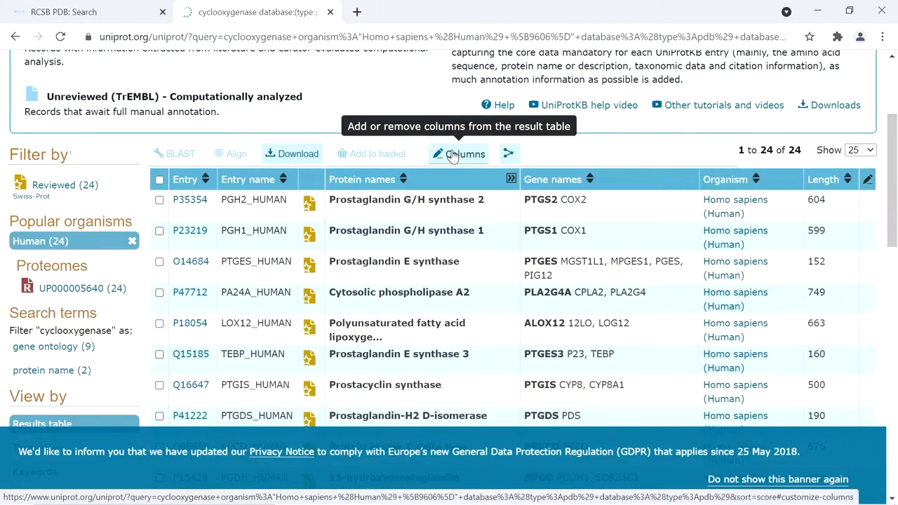
Review the 24 human results and open the Columns customization for the table
{"action": "left_click", "coordinate": [459, 154]}
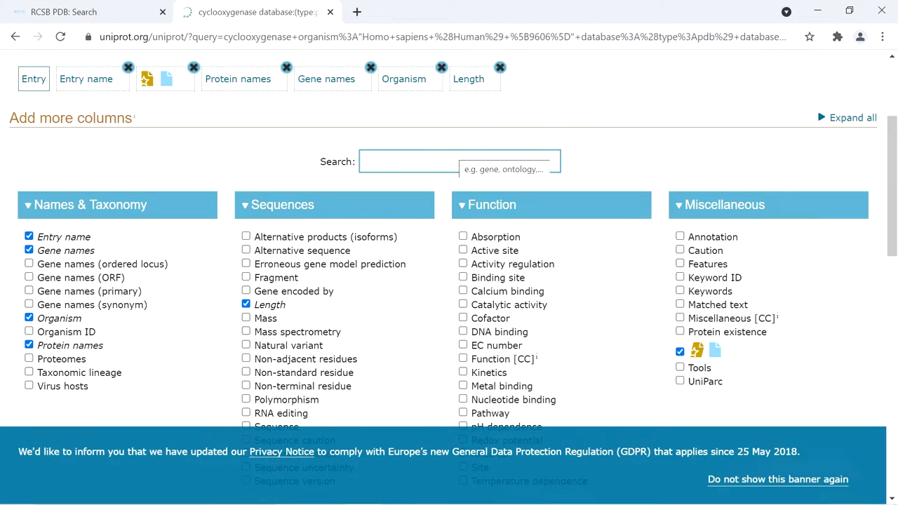
Keep PDB among the displayed columns and save the customized result table
{"action": "scroll", "scroll_direction": "down", "scroll_amount": 3}
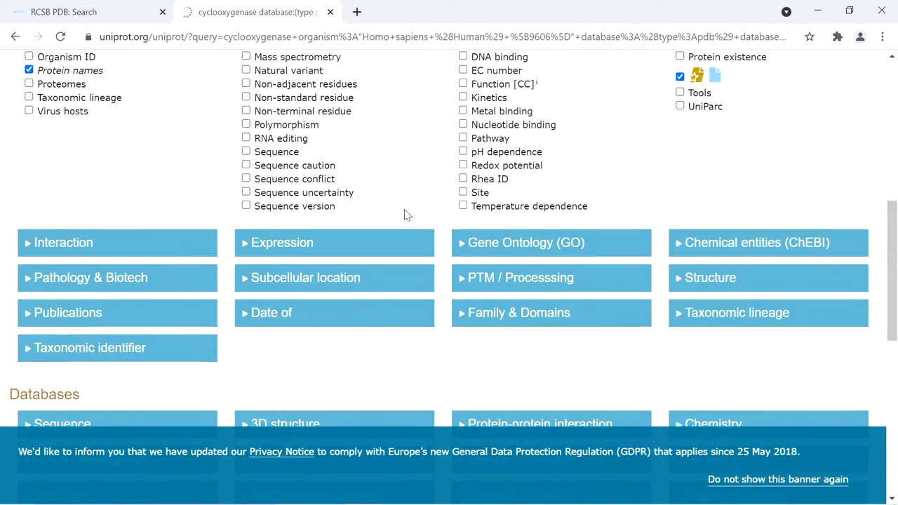
{"action": "scroll", "scroll_direction": "down", "scroll_amount": 3}
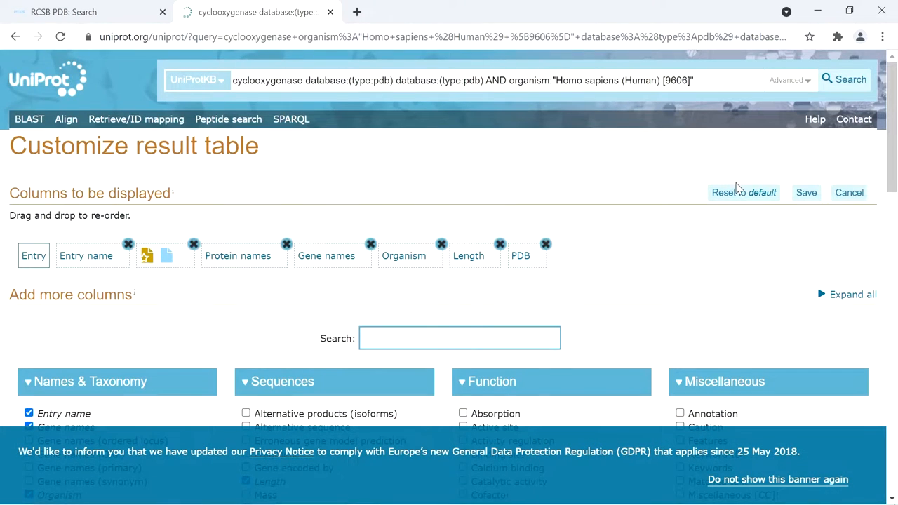
{"action": "mouse_move", "coordinate": [806, 209]}
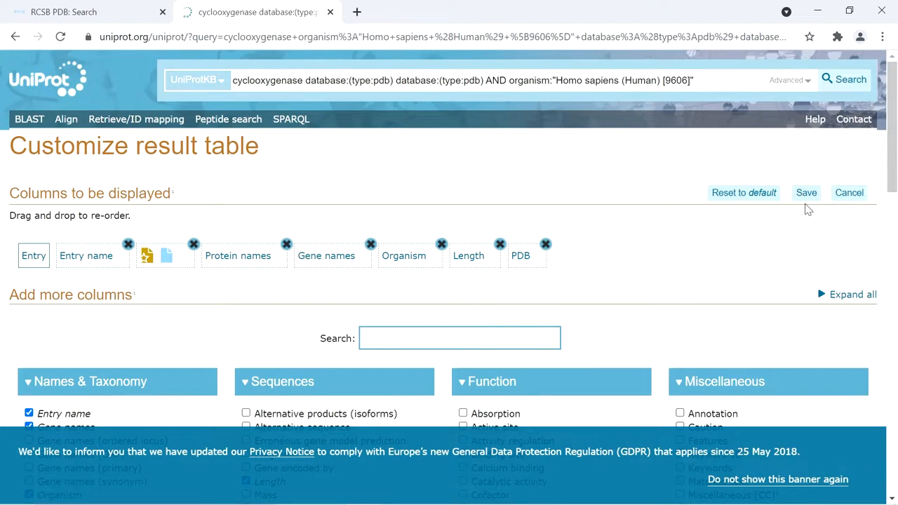
{"action": "left_click", "coordinate": [806, 192]}
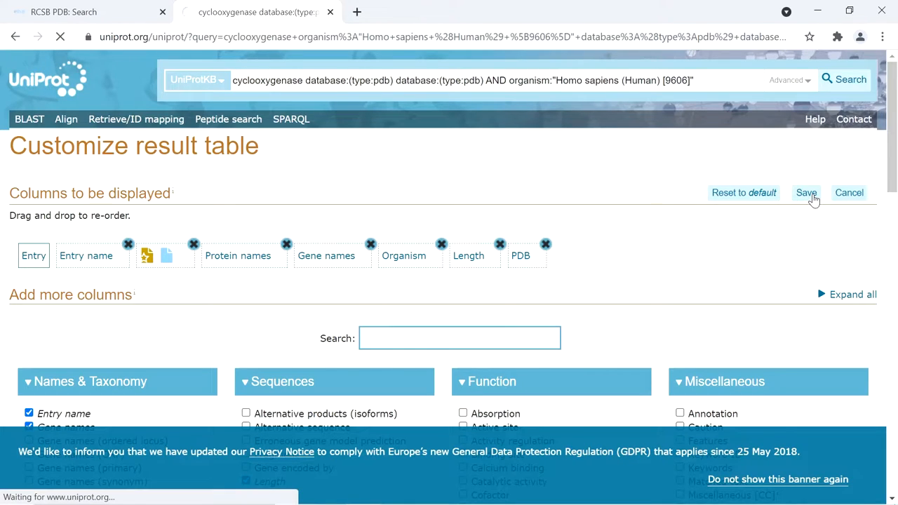
{"action": "left_click", "coordinate": [806, 192]}
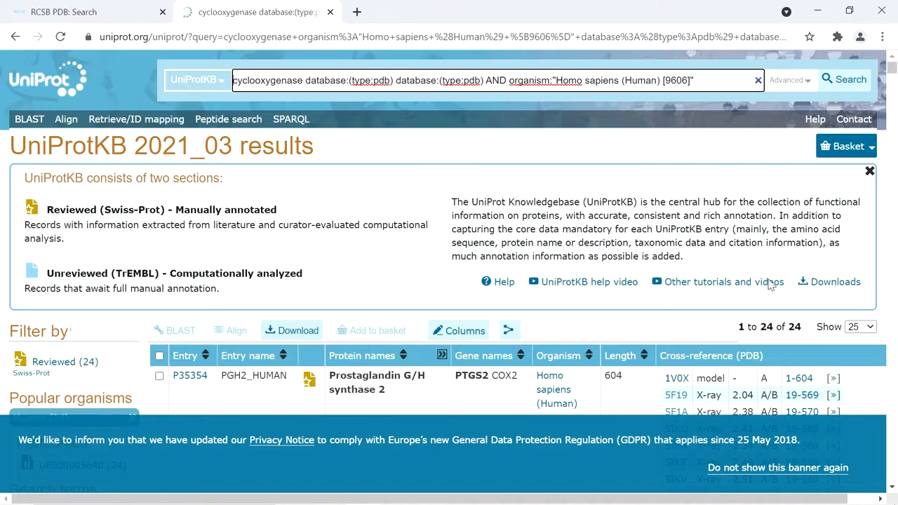
Dismiss the data protection banner and scroll through the Cross-reference (PDB) column
{"action": "left_click", "coordinate": [777, 467]}
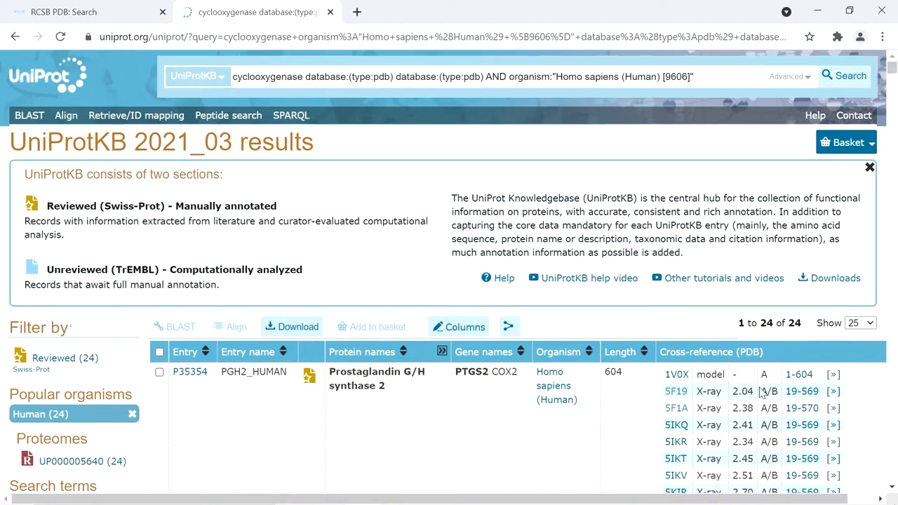
{"action": "scroll", "scroll_direction": "down", "scroll_amount": 3}
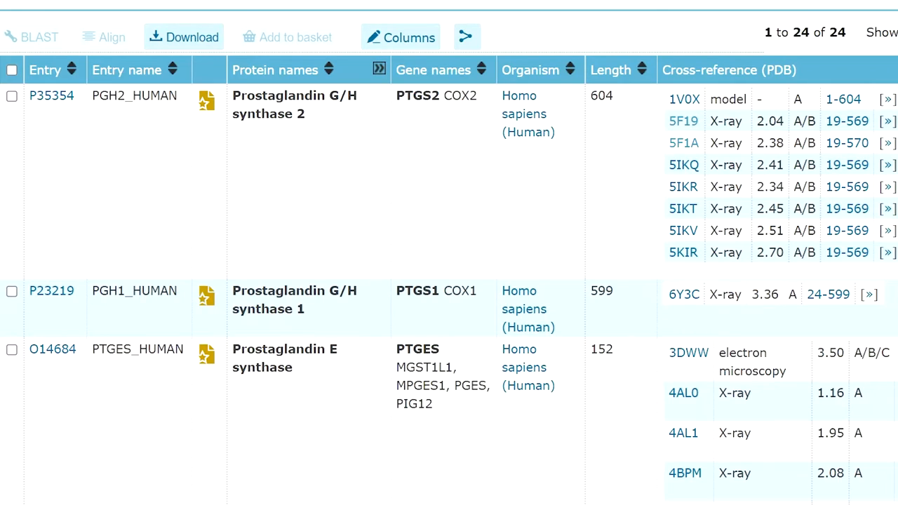
{"action": "mouse_move", "coordinate": [392, 15]}
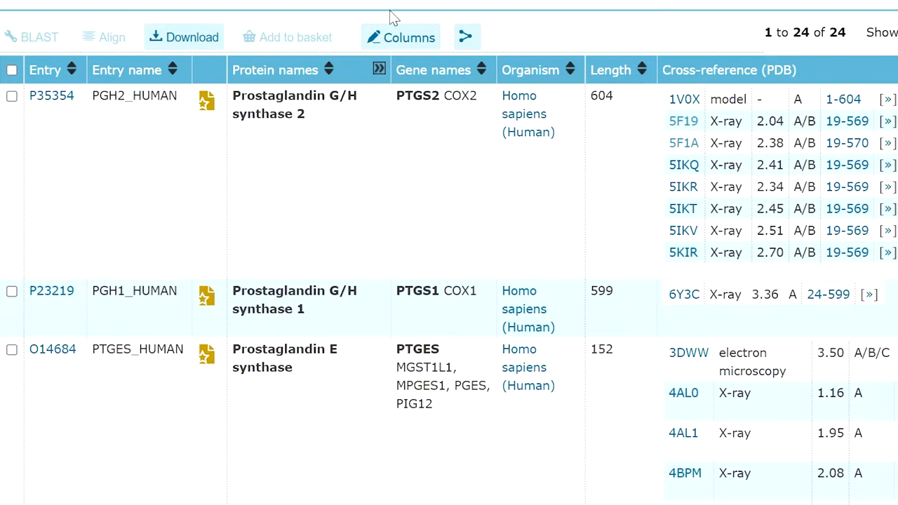
{"action": "mouse_move", "coordinate": [294, 104]}
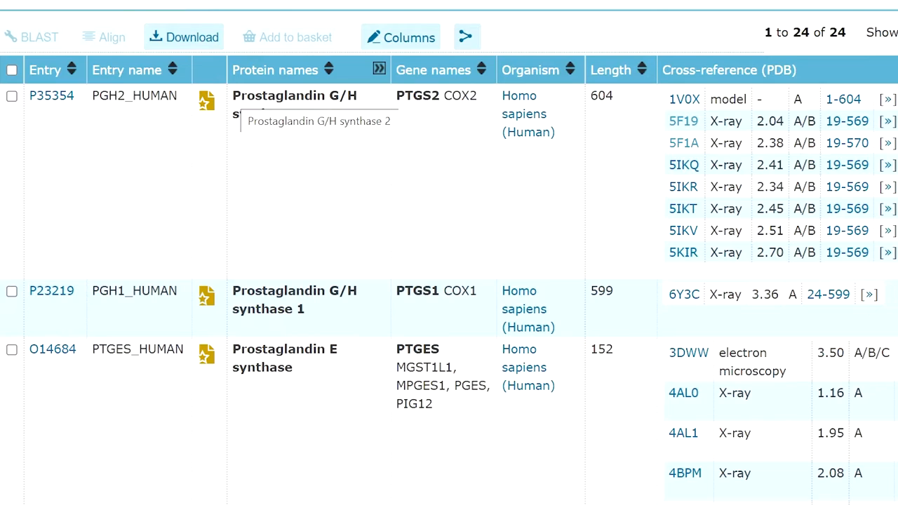
{"action": "mouse_move", "coordinate": [628, 129]}
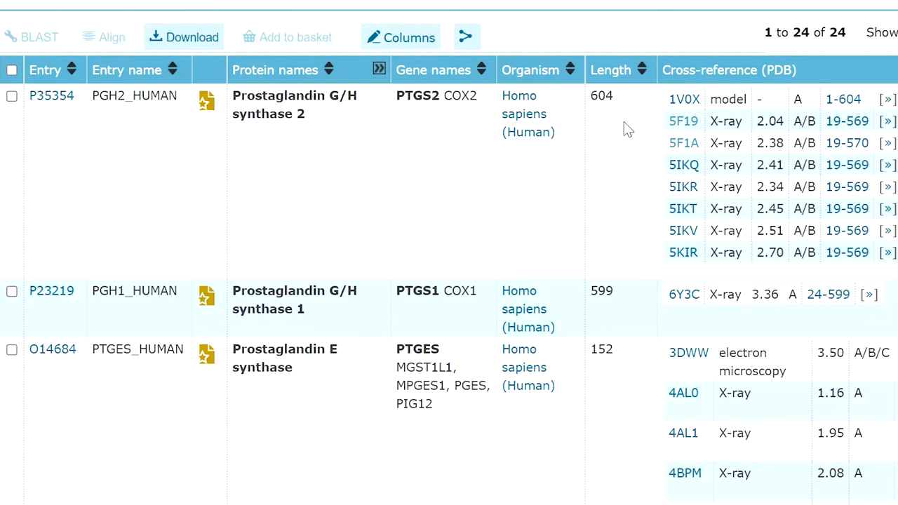
{"action": "mouse_move", "coordinate": [294, 105]}
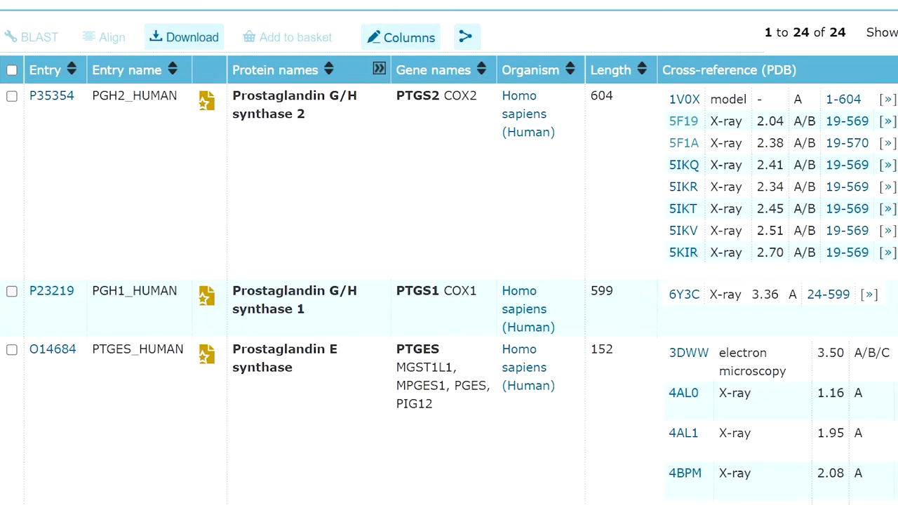
{"action": "mouse_move", "coordinate": [667, 138]}
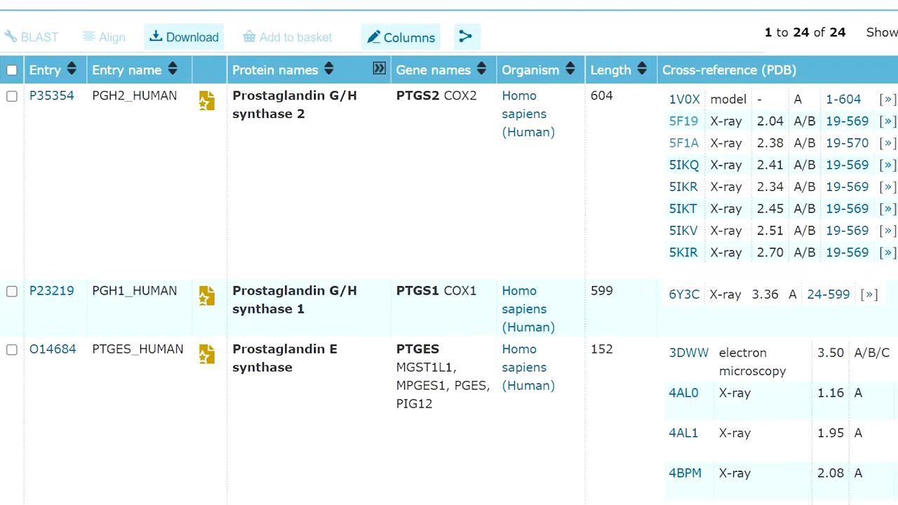
{"action": "mouse_move", "coordinate": [846, 231]}
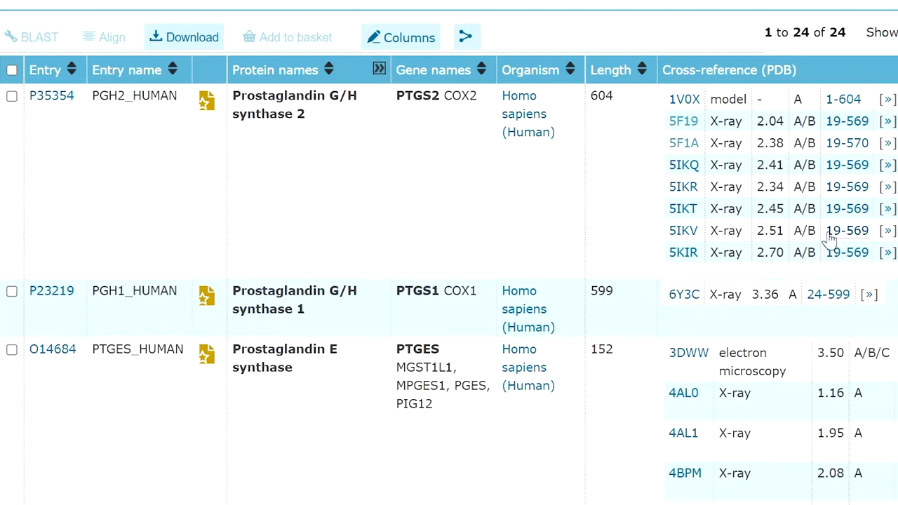
{"action": "mouse_move", "coordinate": [845, 132]}
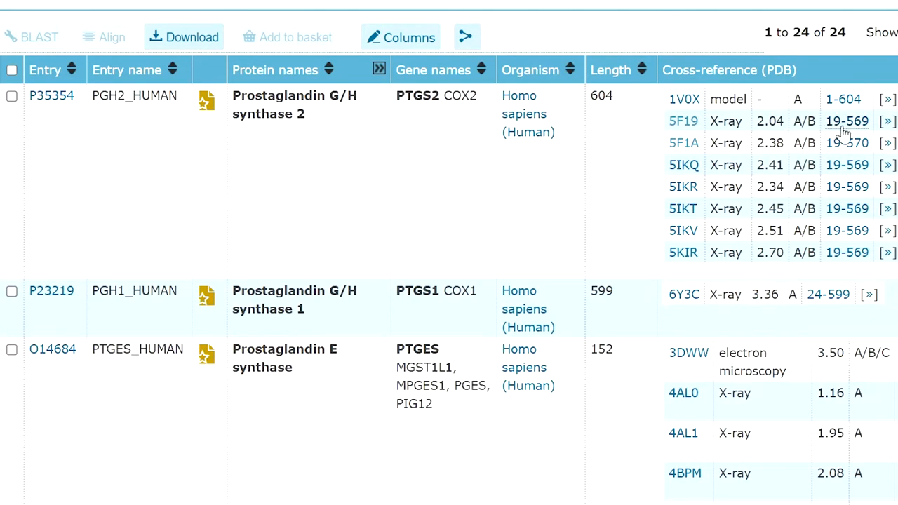
{"action": "scroll", "scroll_direction": "down", "scroll_amount": 3}
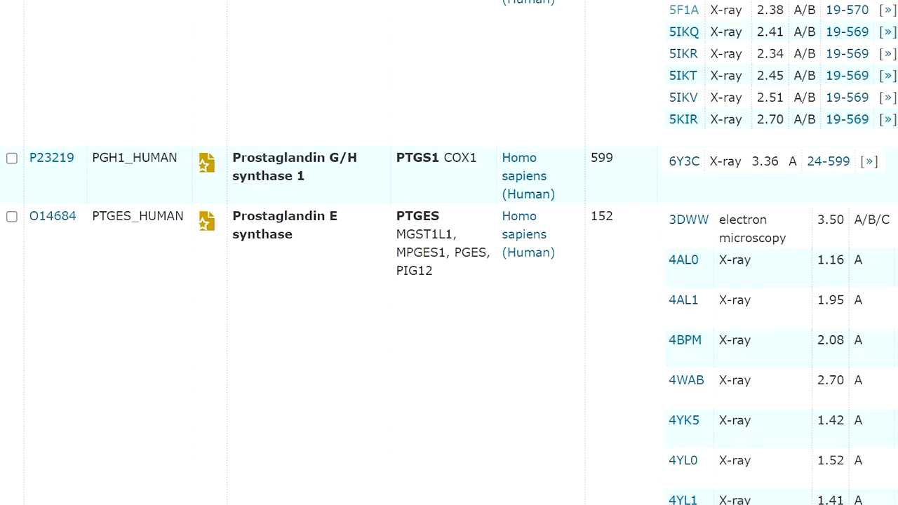
{"action": "mouse_move", "coordinate": [663, 209]}
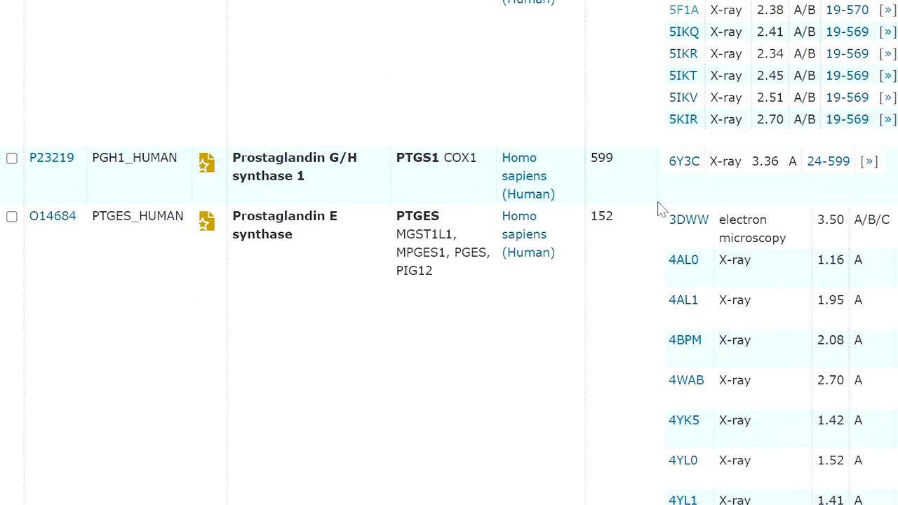
{"action": "scroll", "scroll_direction": "down", "scroll_amount": 3}
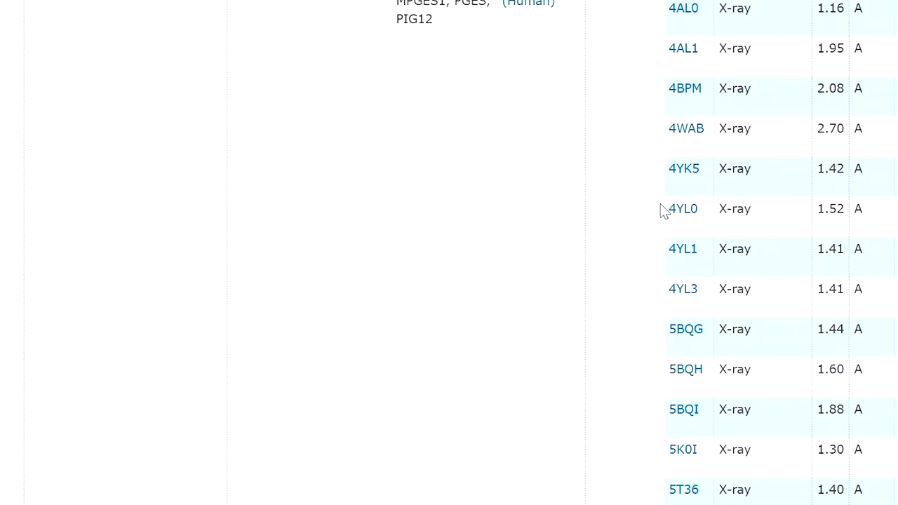
{"action": "scroll", "scroll_direction": "up", "scroll_amount": 3}
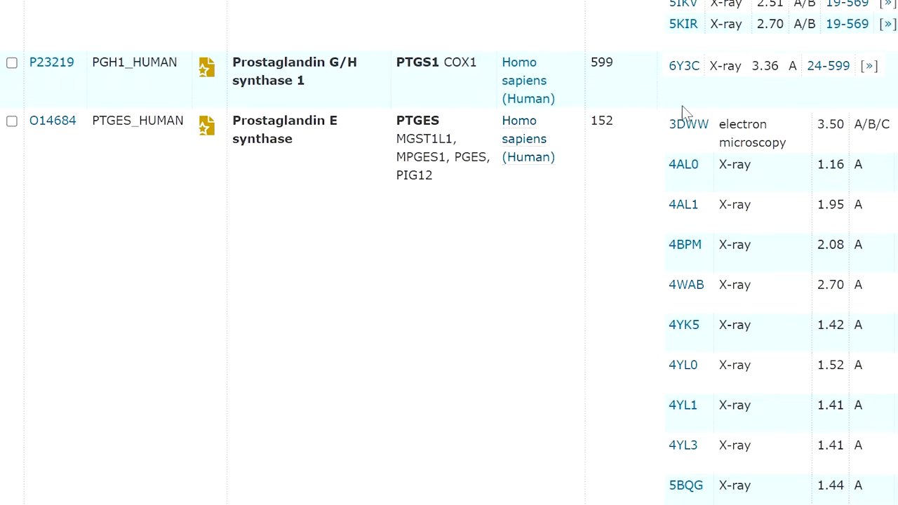
{"action": "mouse_move", "coordinate": [765, 177]}
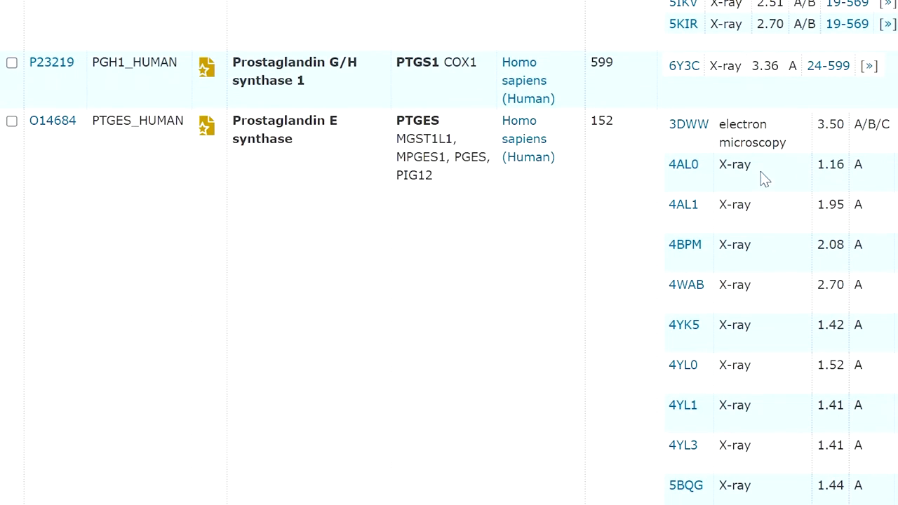
{"action": "scroll", "scroll_direction": "down", "scroll_amount": 3}
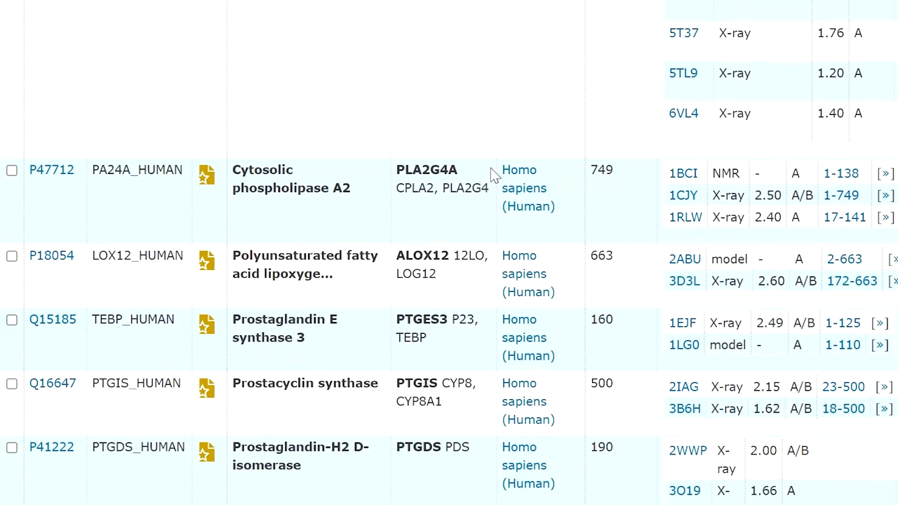
{"action": "scroll", "scroll_direction": "down", "scroll_amount": 3}
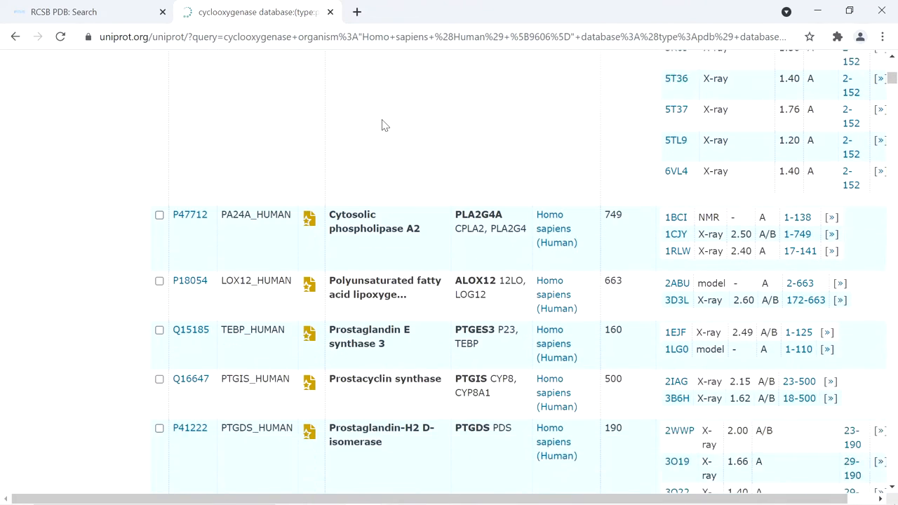
{"action": "scroll", "scroll_direction": "down", "scroll_amount": 3}
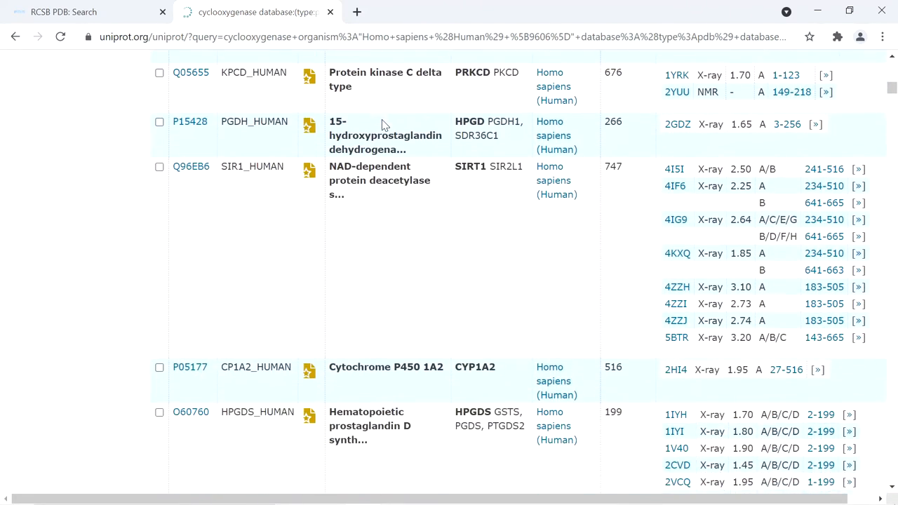
{"action": "scroll", "scroll_direction": "down", "scroll_amount": 3}
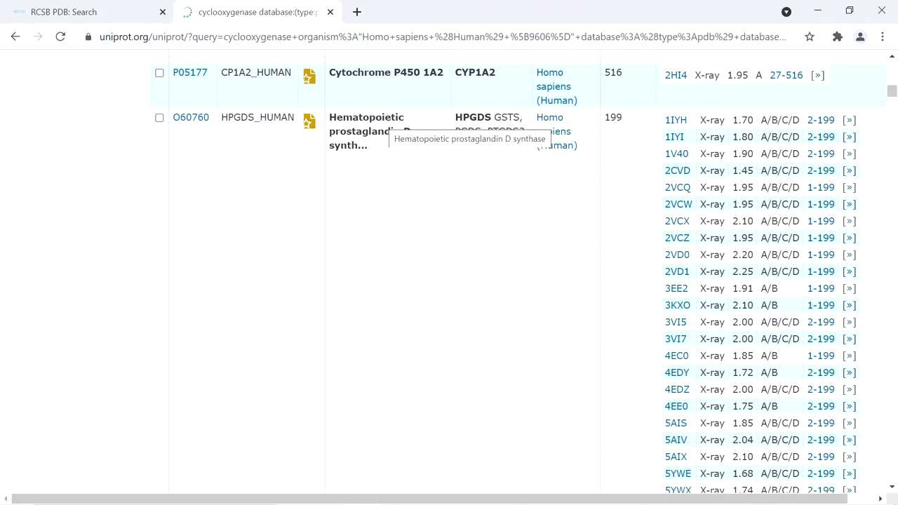
{"action": "scroll", "scroll_direction": "down", "scroll_amount": 3}
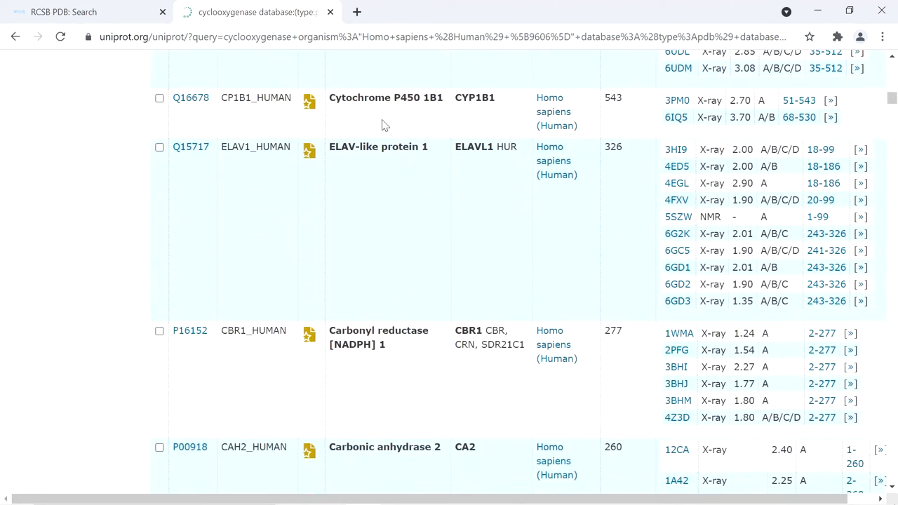
{"action": "scroll", "scroll_direction": "up", "scroll_amount": 3}
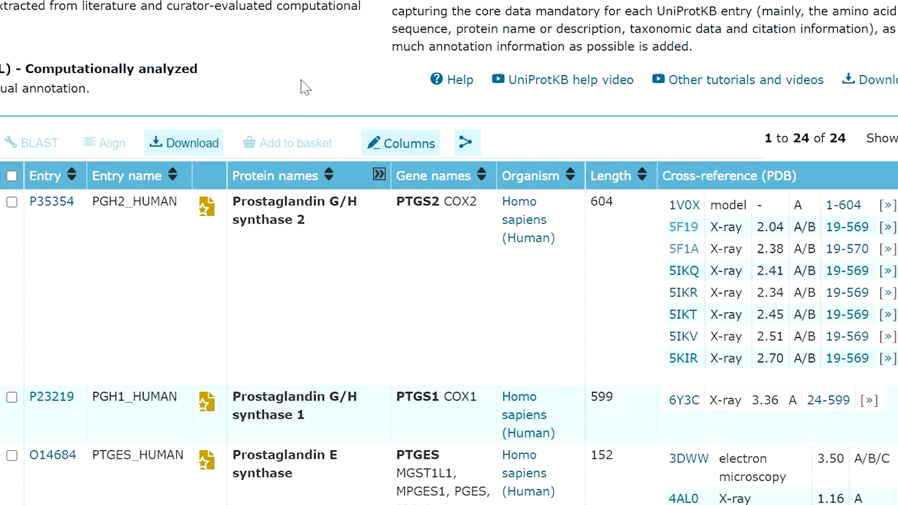